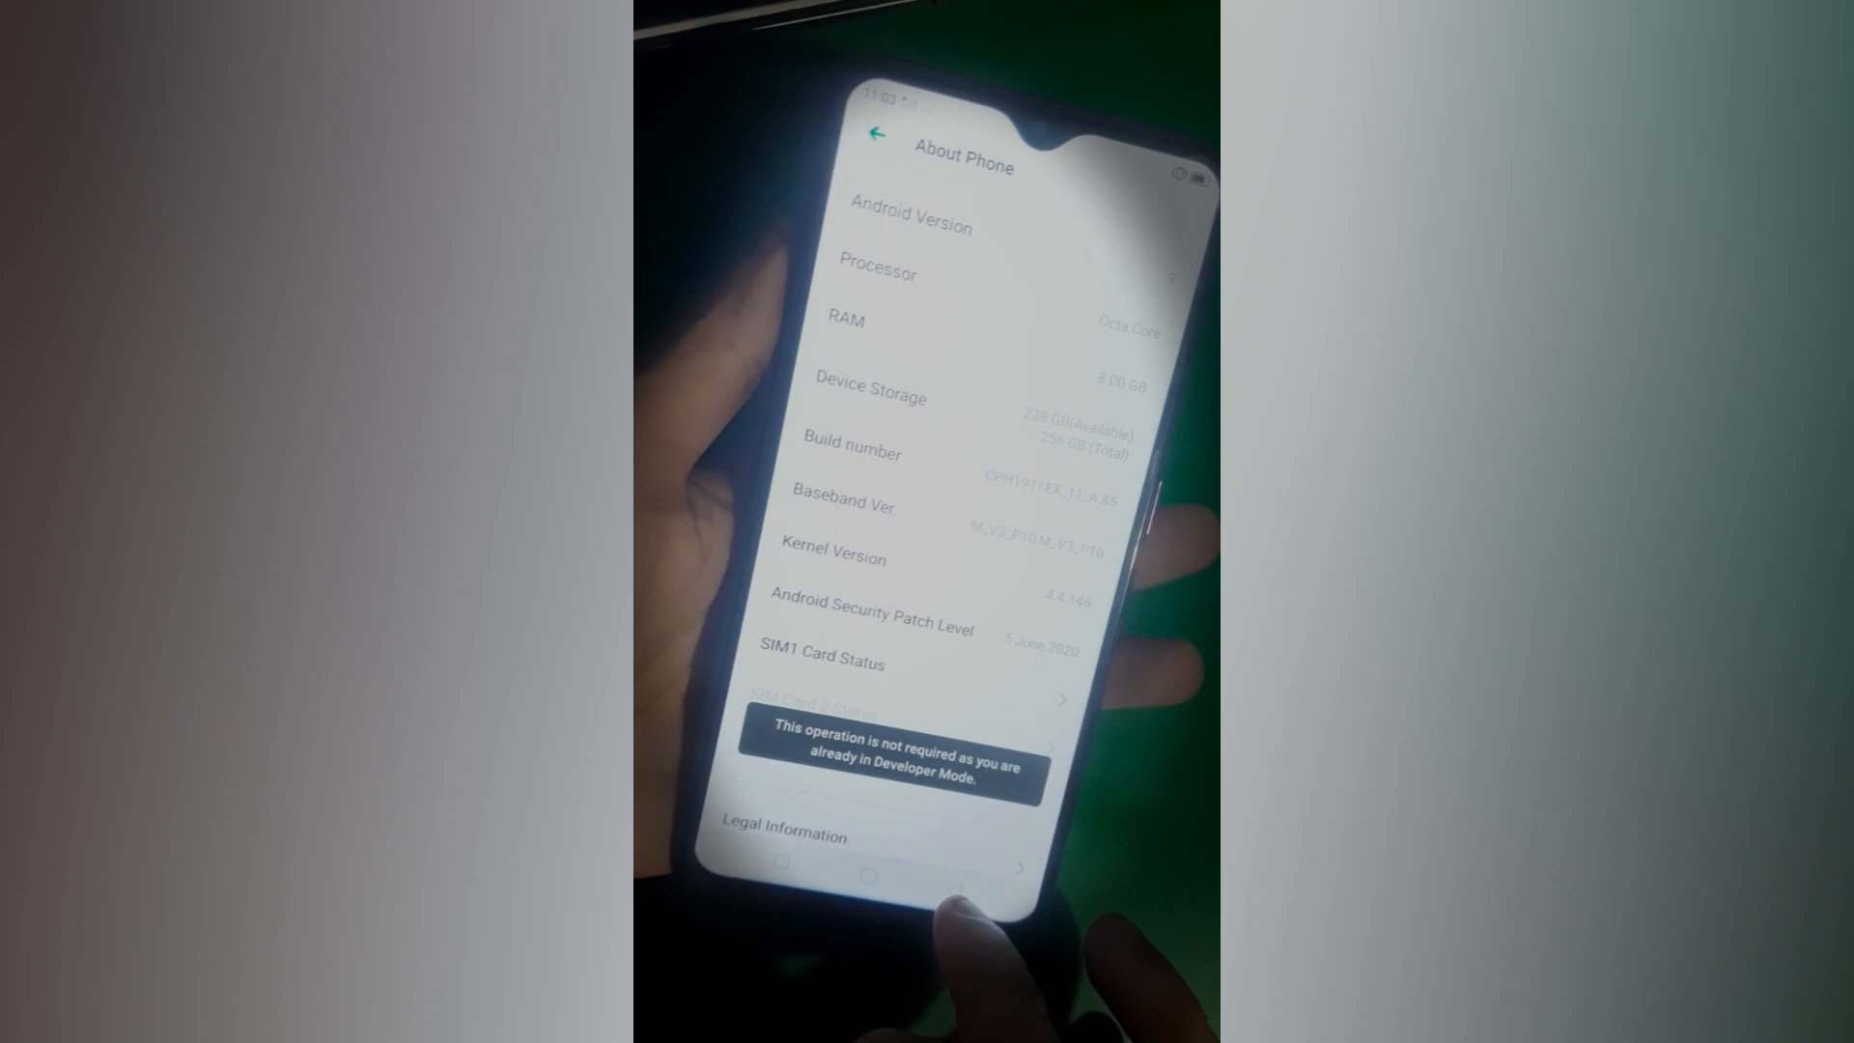
Step: Enable developer mode from About Phone and reach EngineerMode's Log and Debugging list
{"action": "left_click", "coordinate": [873, 133]}
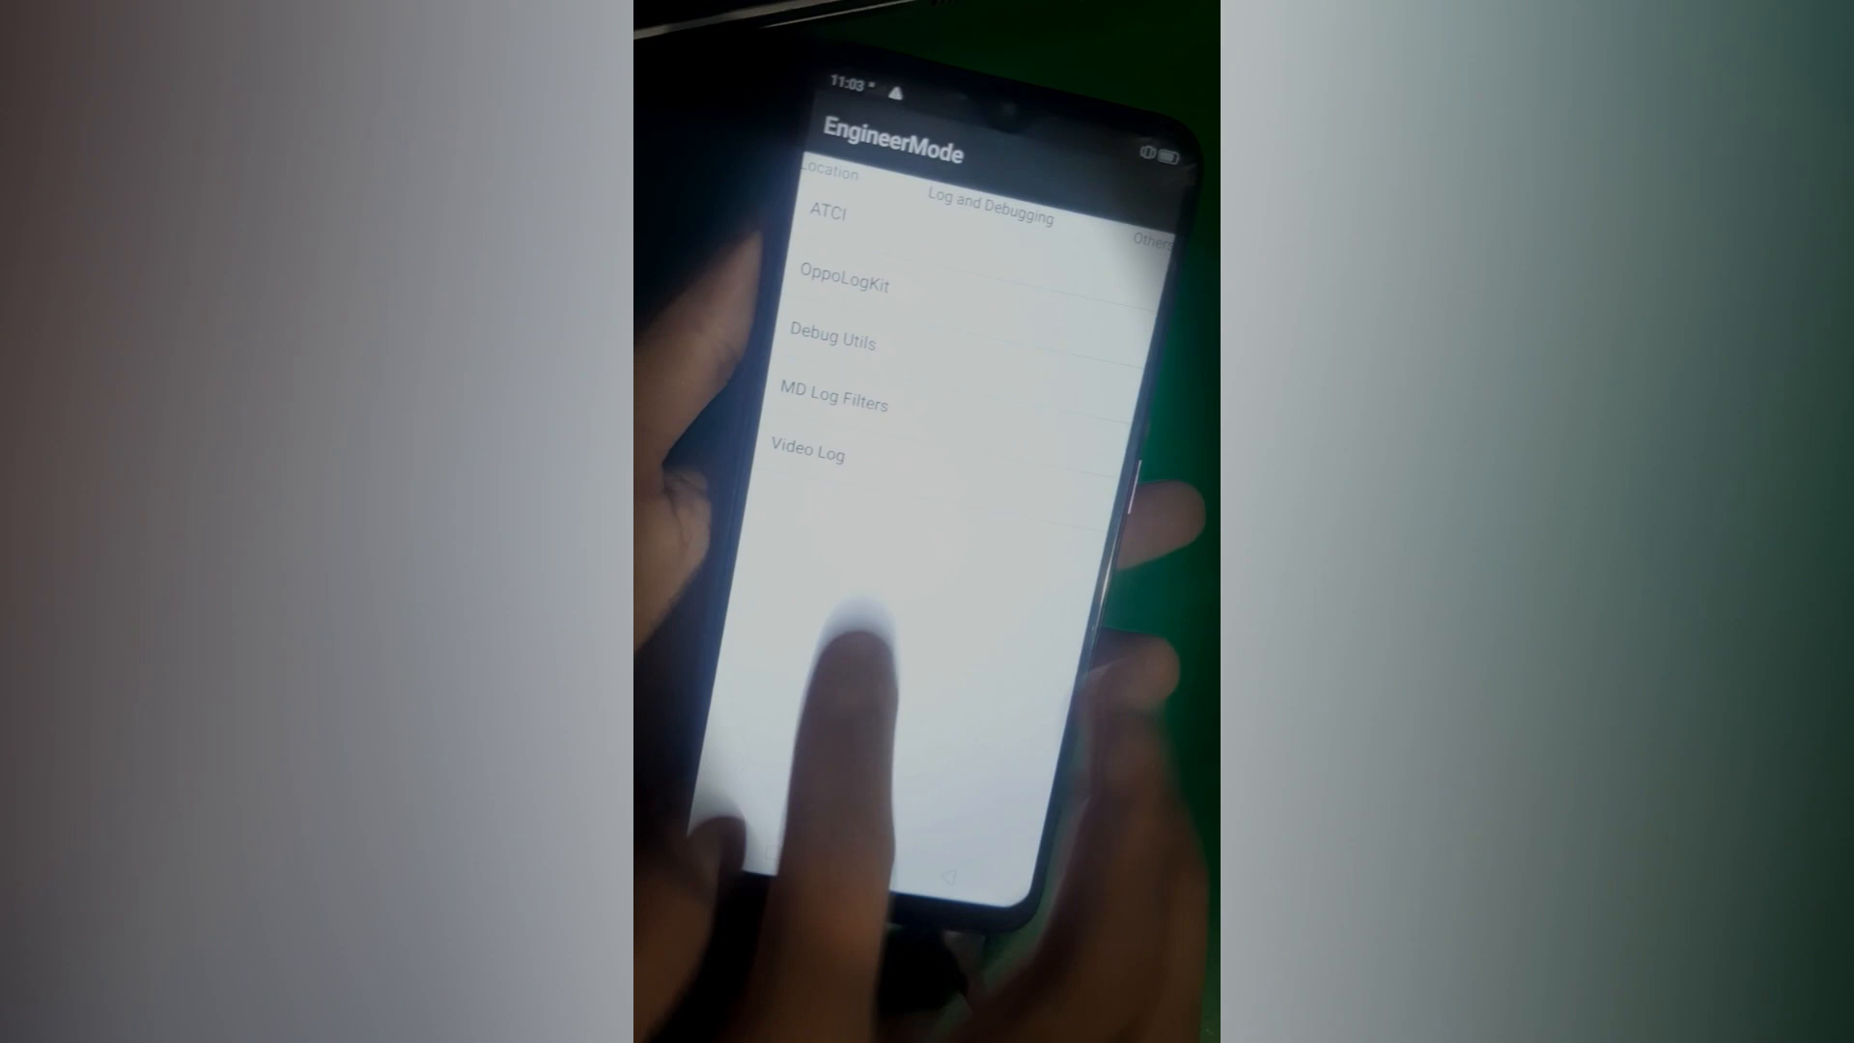
{"action": "left_click", "coordinate": [827, 212]}
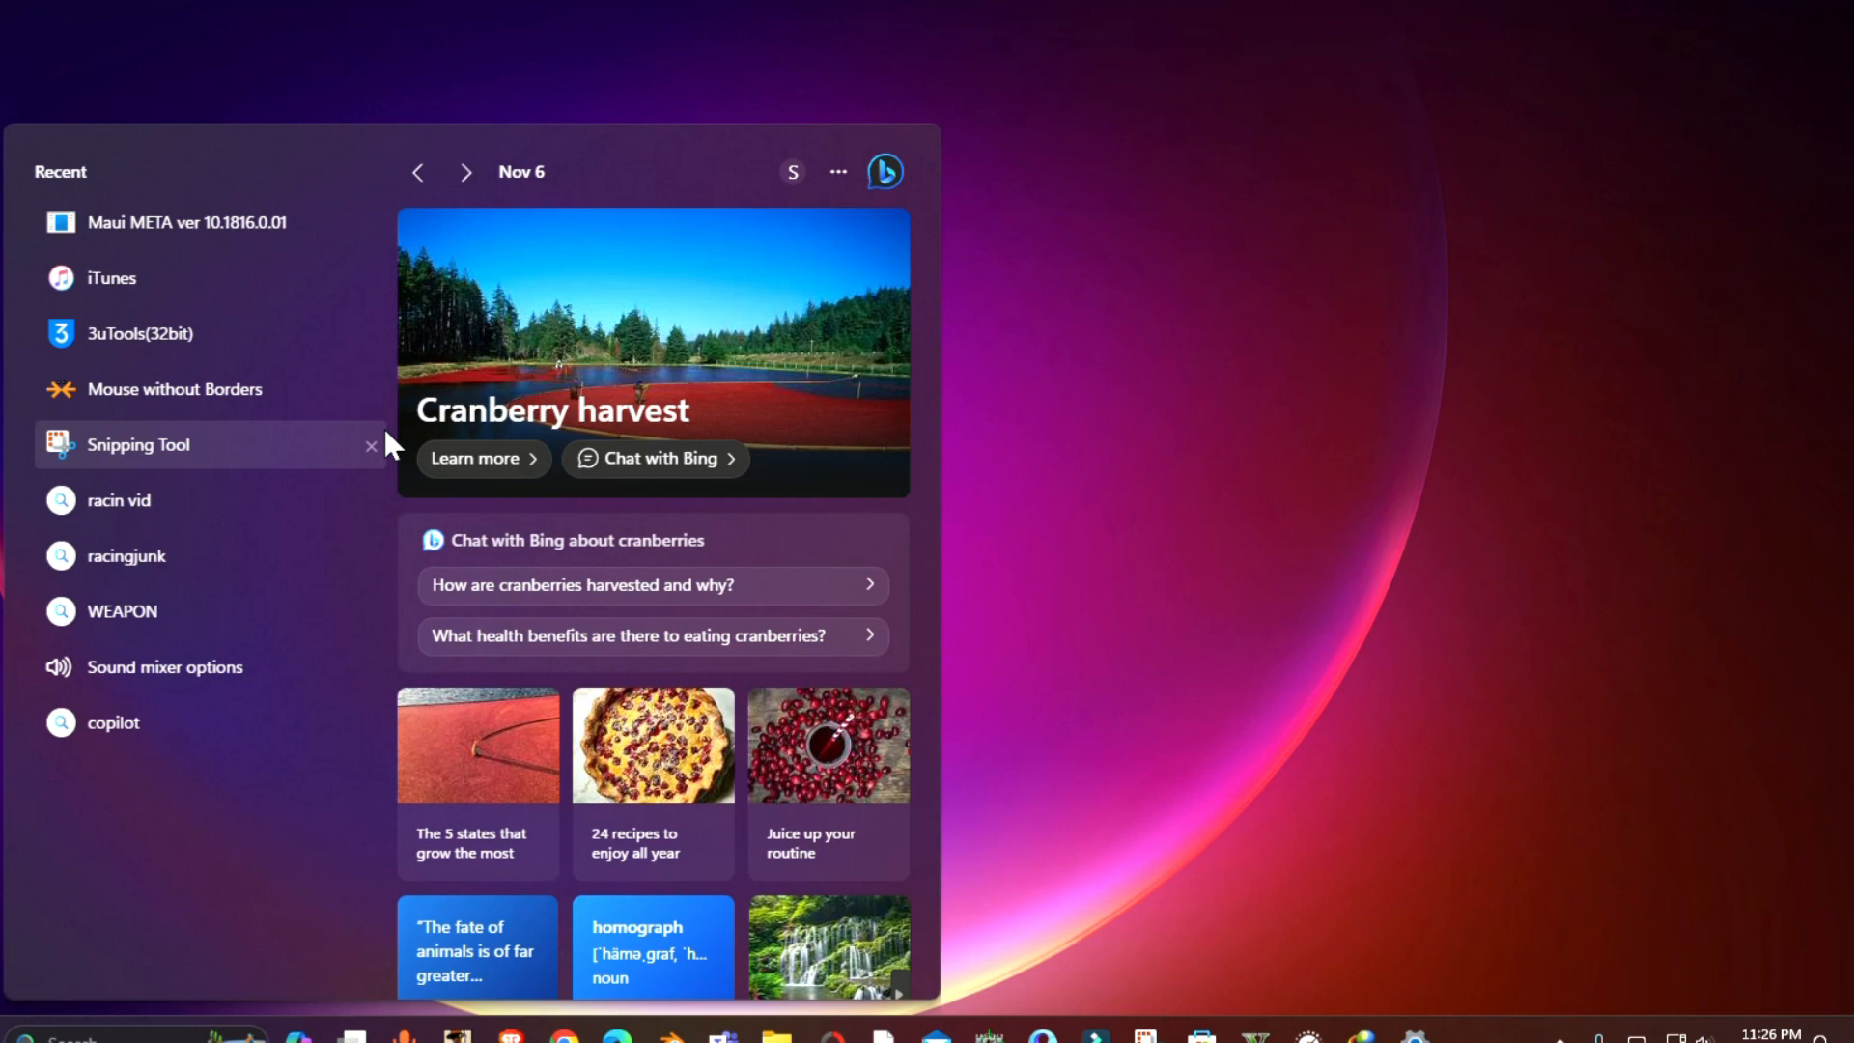
Step: Search 'mira' in Start and run XTM_Miracle Thunder 2.82 as administrator
{"action": "type", "text": "miraa"}
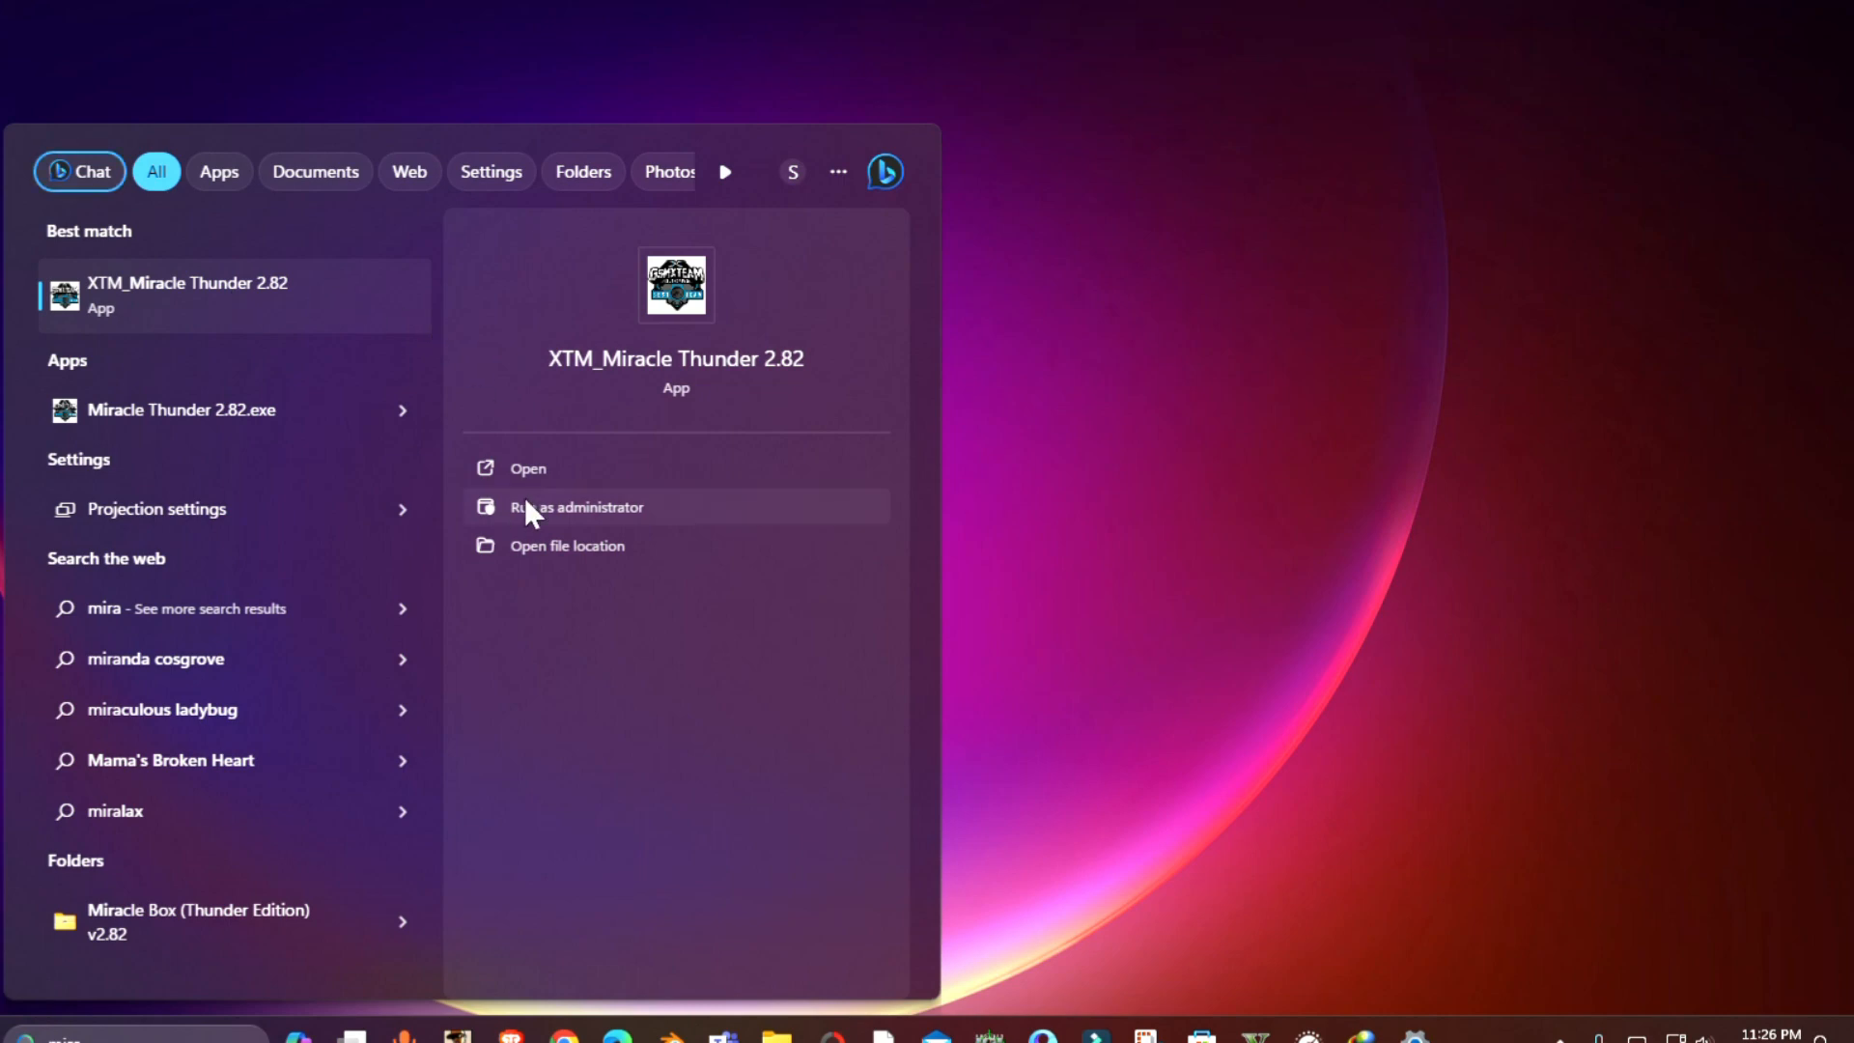
{"action": "left_click", "coordinate": [576, 506]}
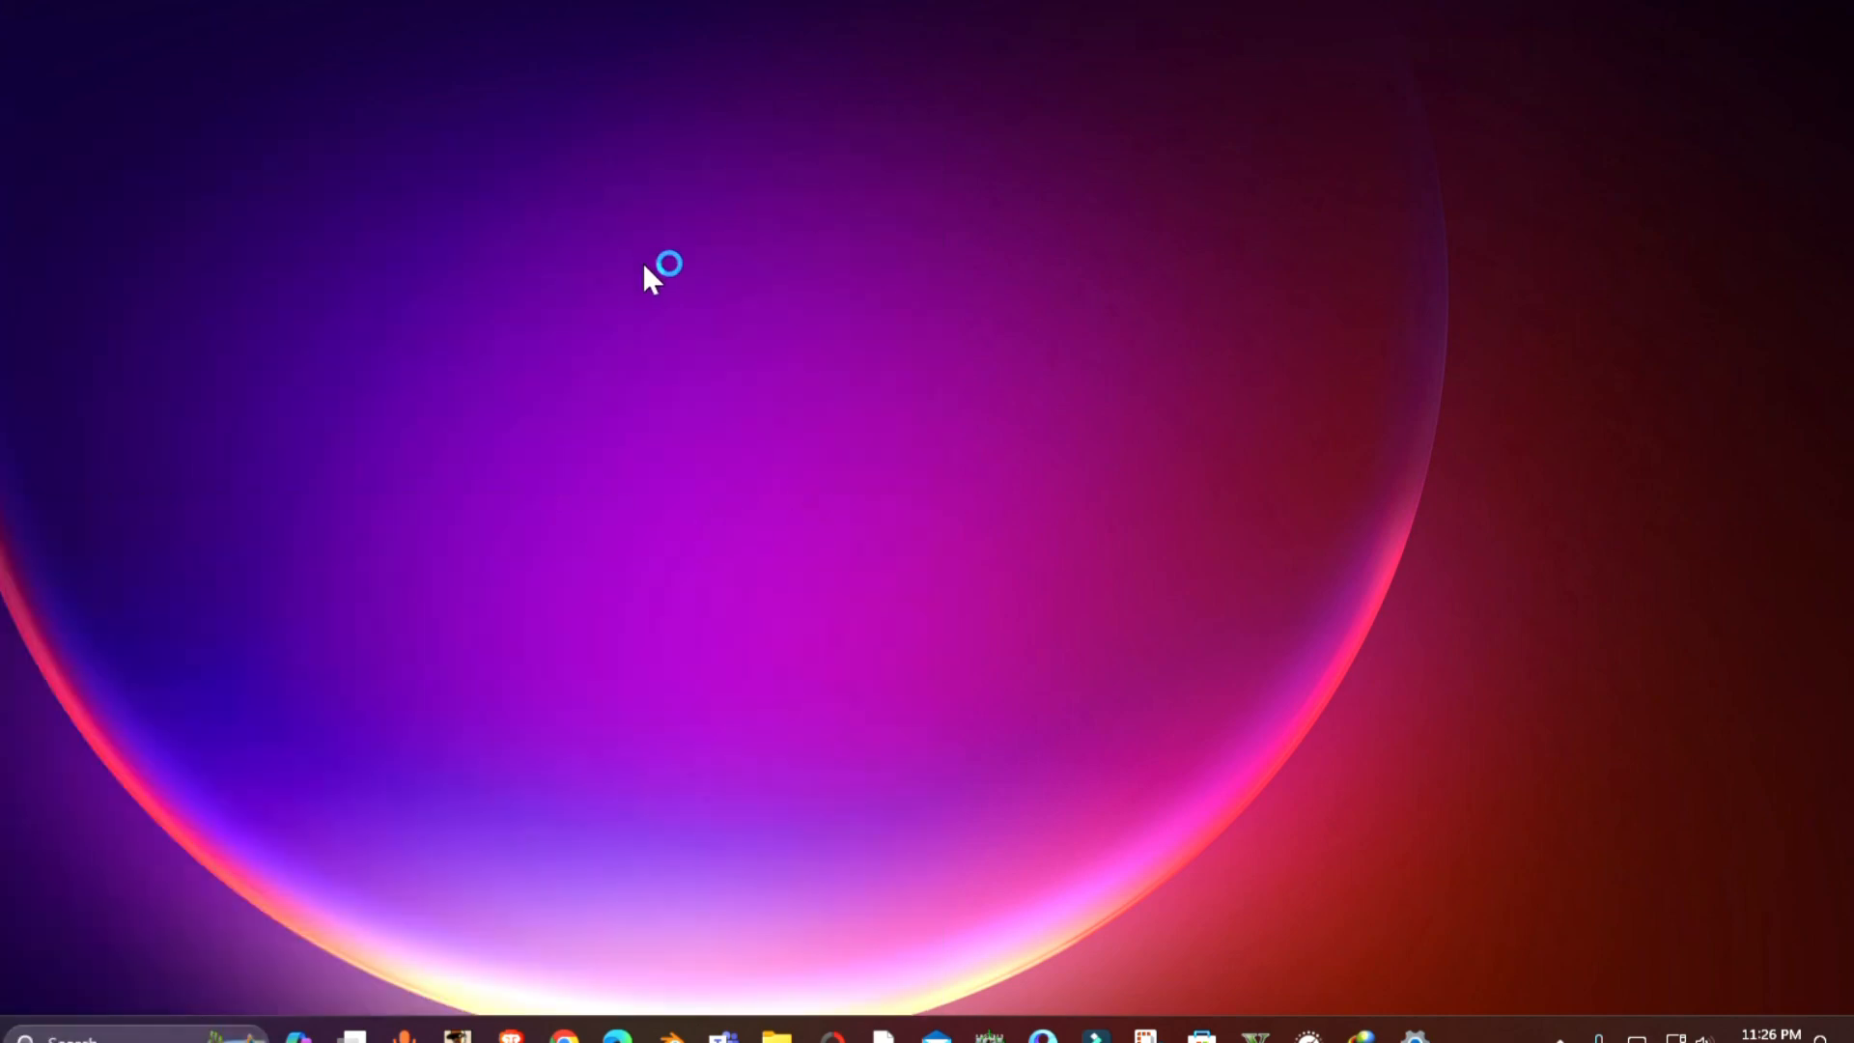
{"action": "mouse_move", "coordinate": [1018, 709]}
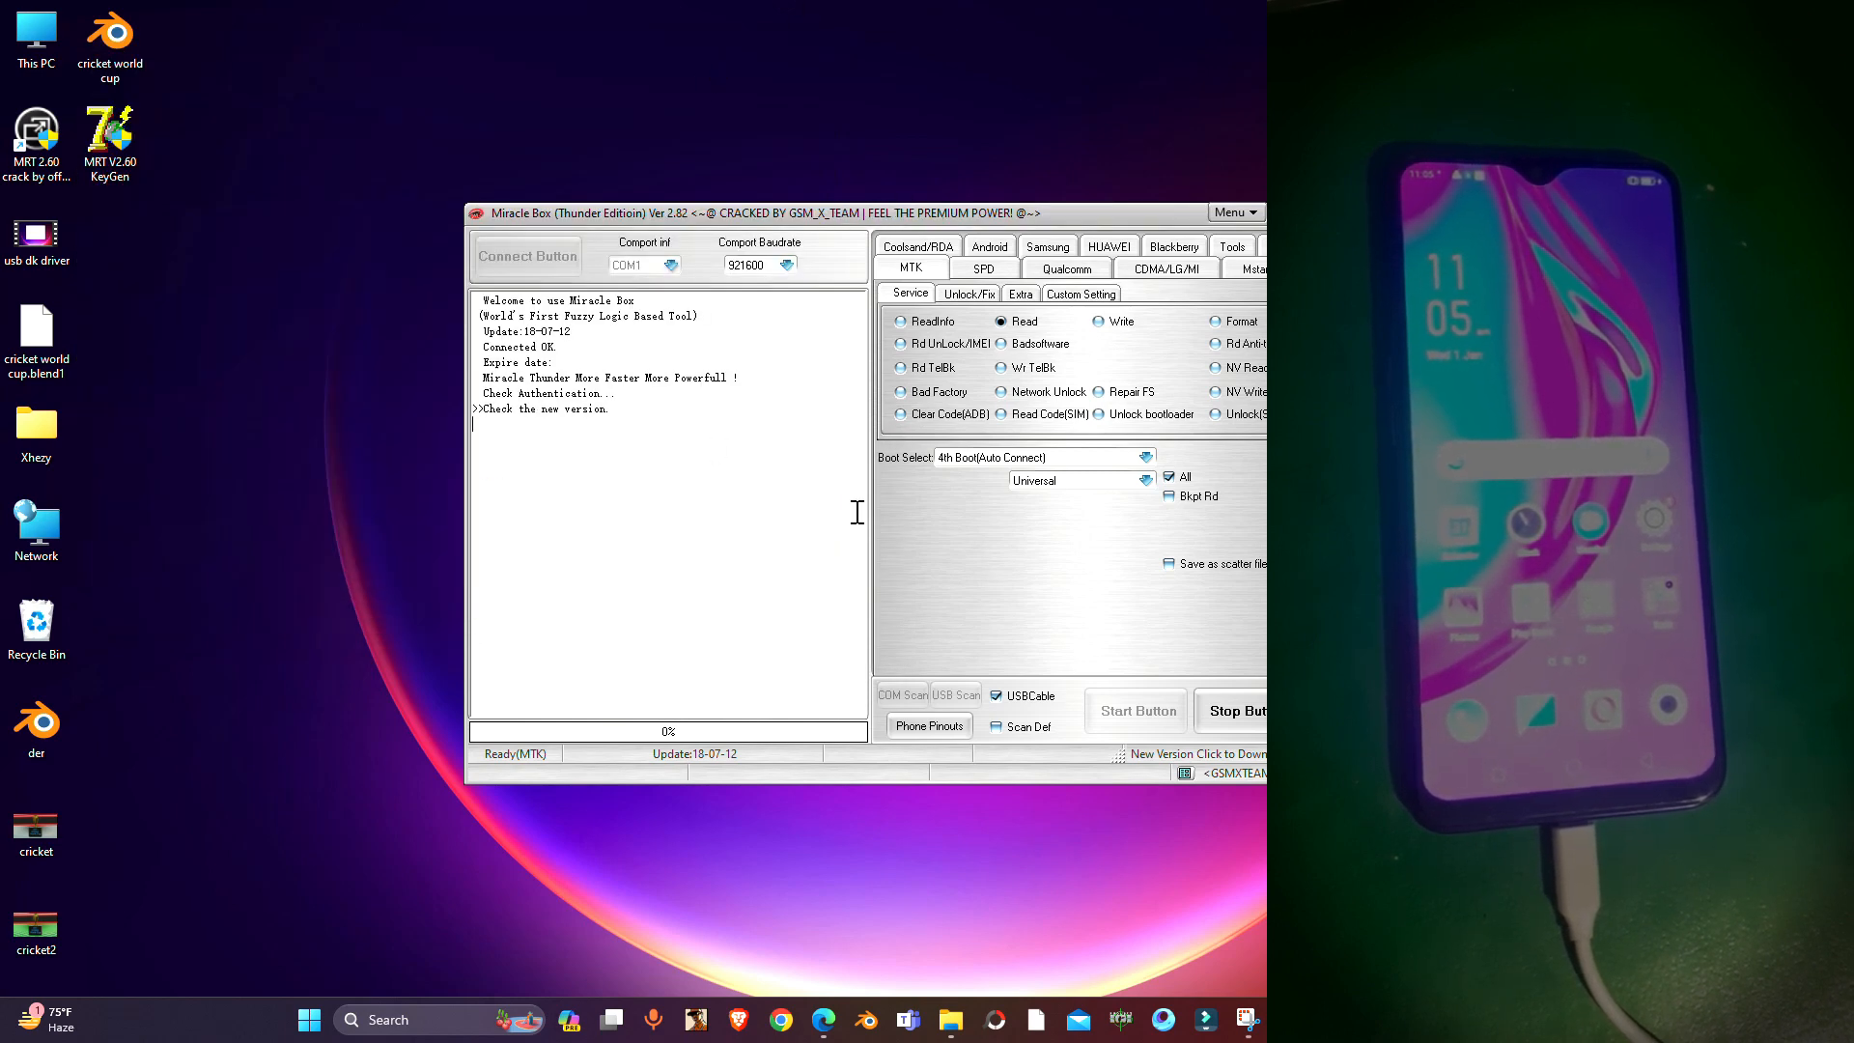
Step: On MTK Service choose IMEI (switched On) mode with IMEI Port COM24
{"action": "left_click_drag", "start_coordinate": [852, 212], "coordinate": [698, 33]}
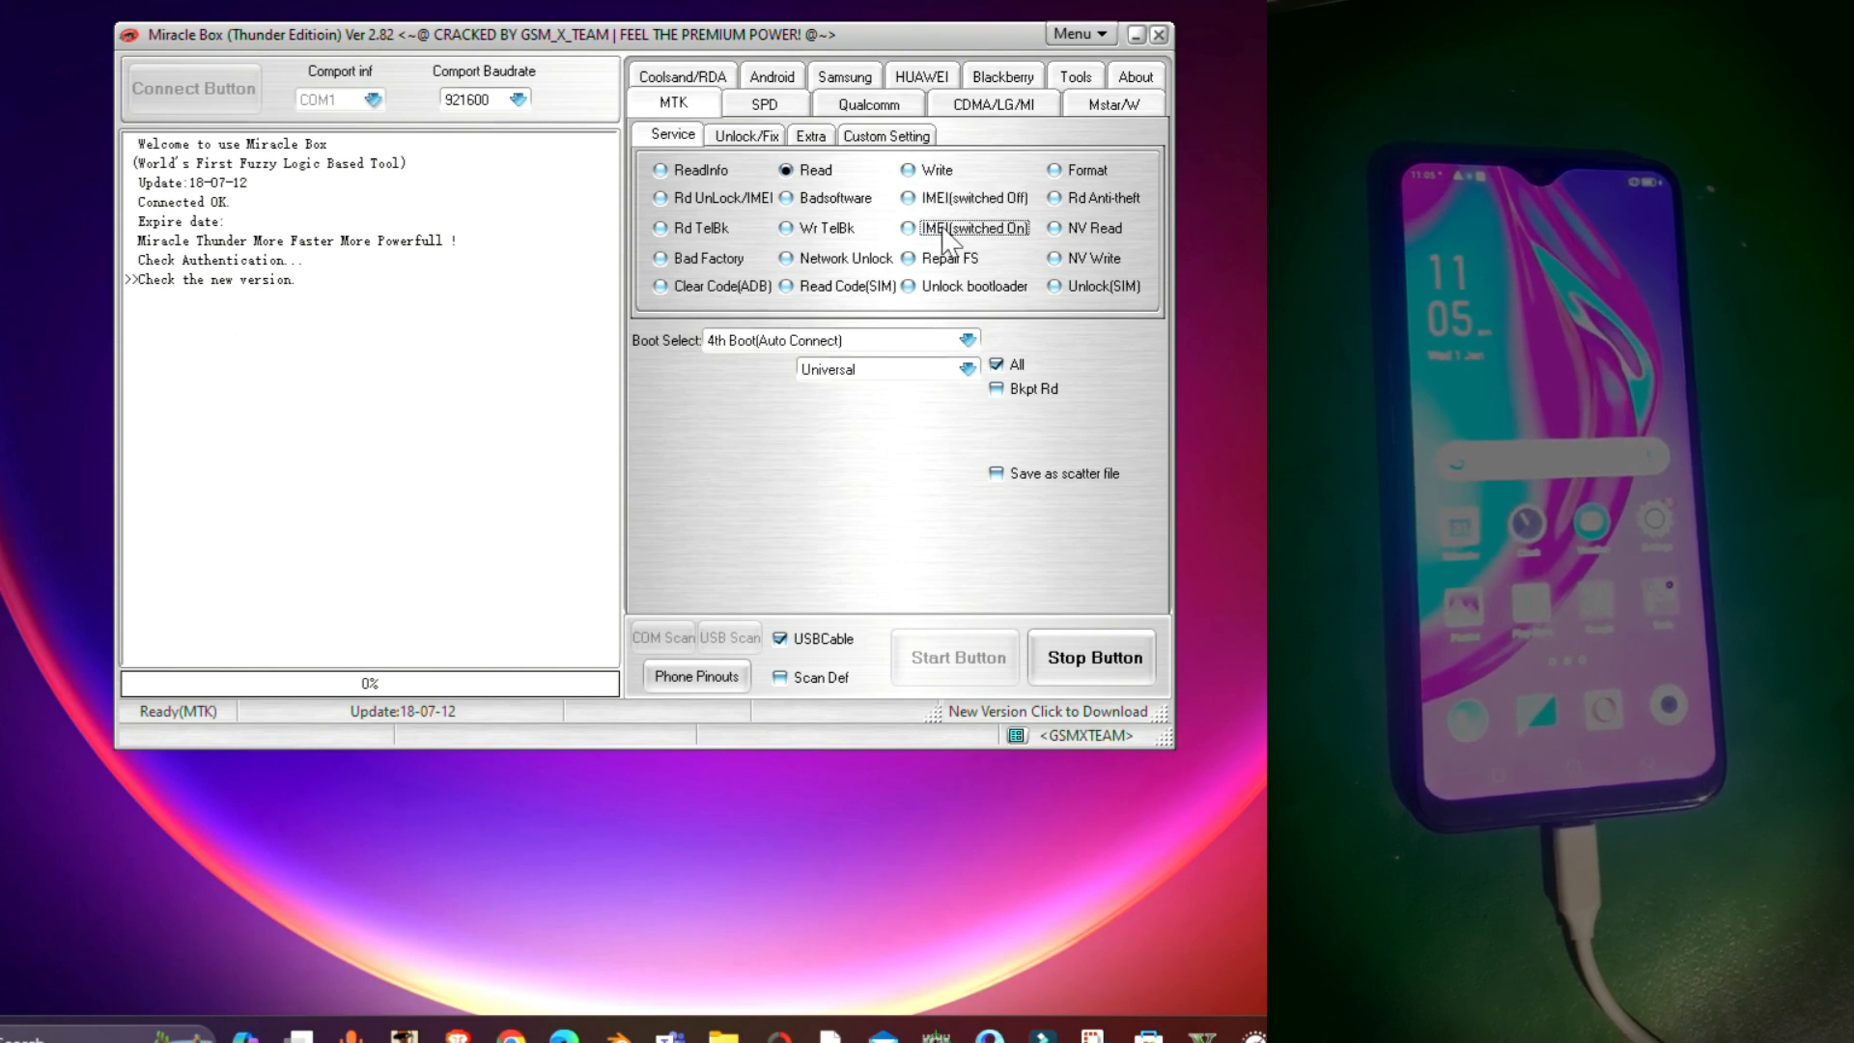
{"action": "left_click", "coordinate": [908, 228]}
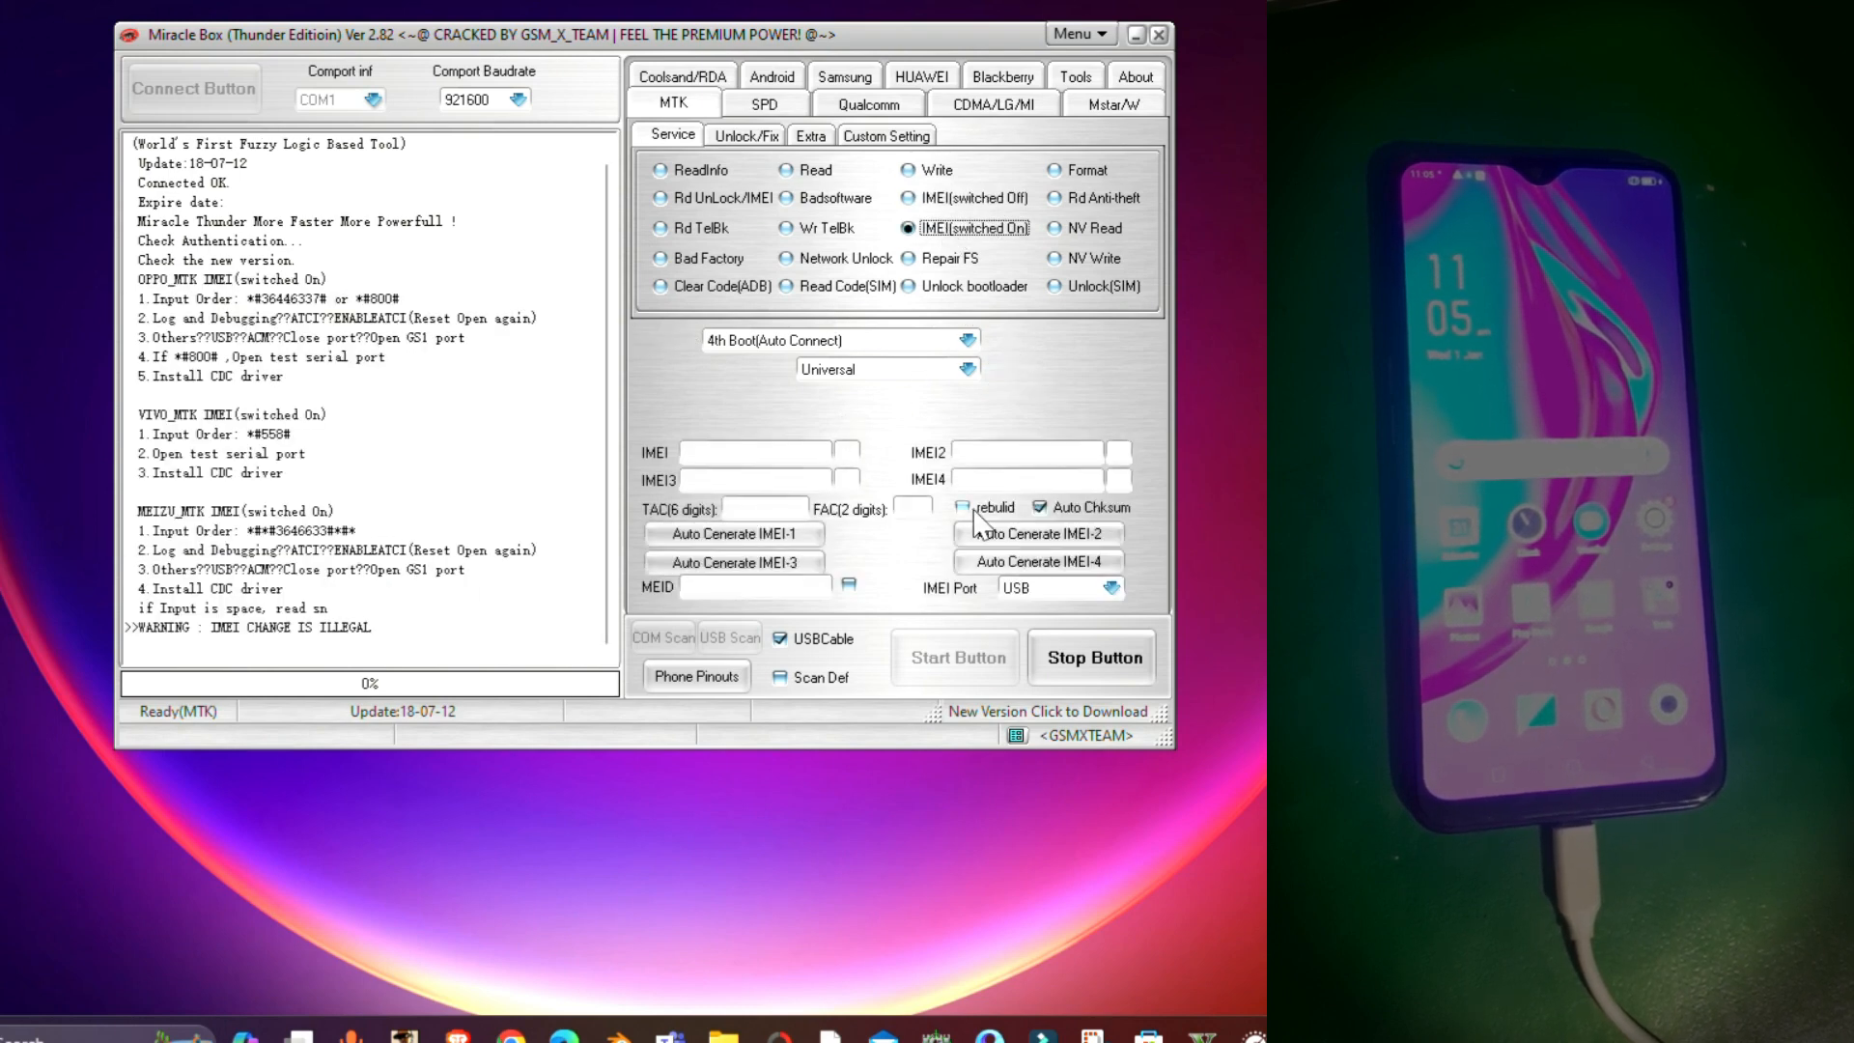
{"action": "left_click", "coordinate": [971, 506]}
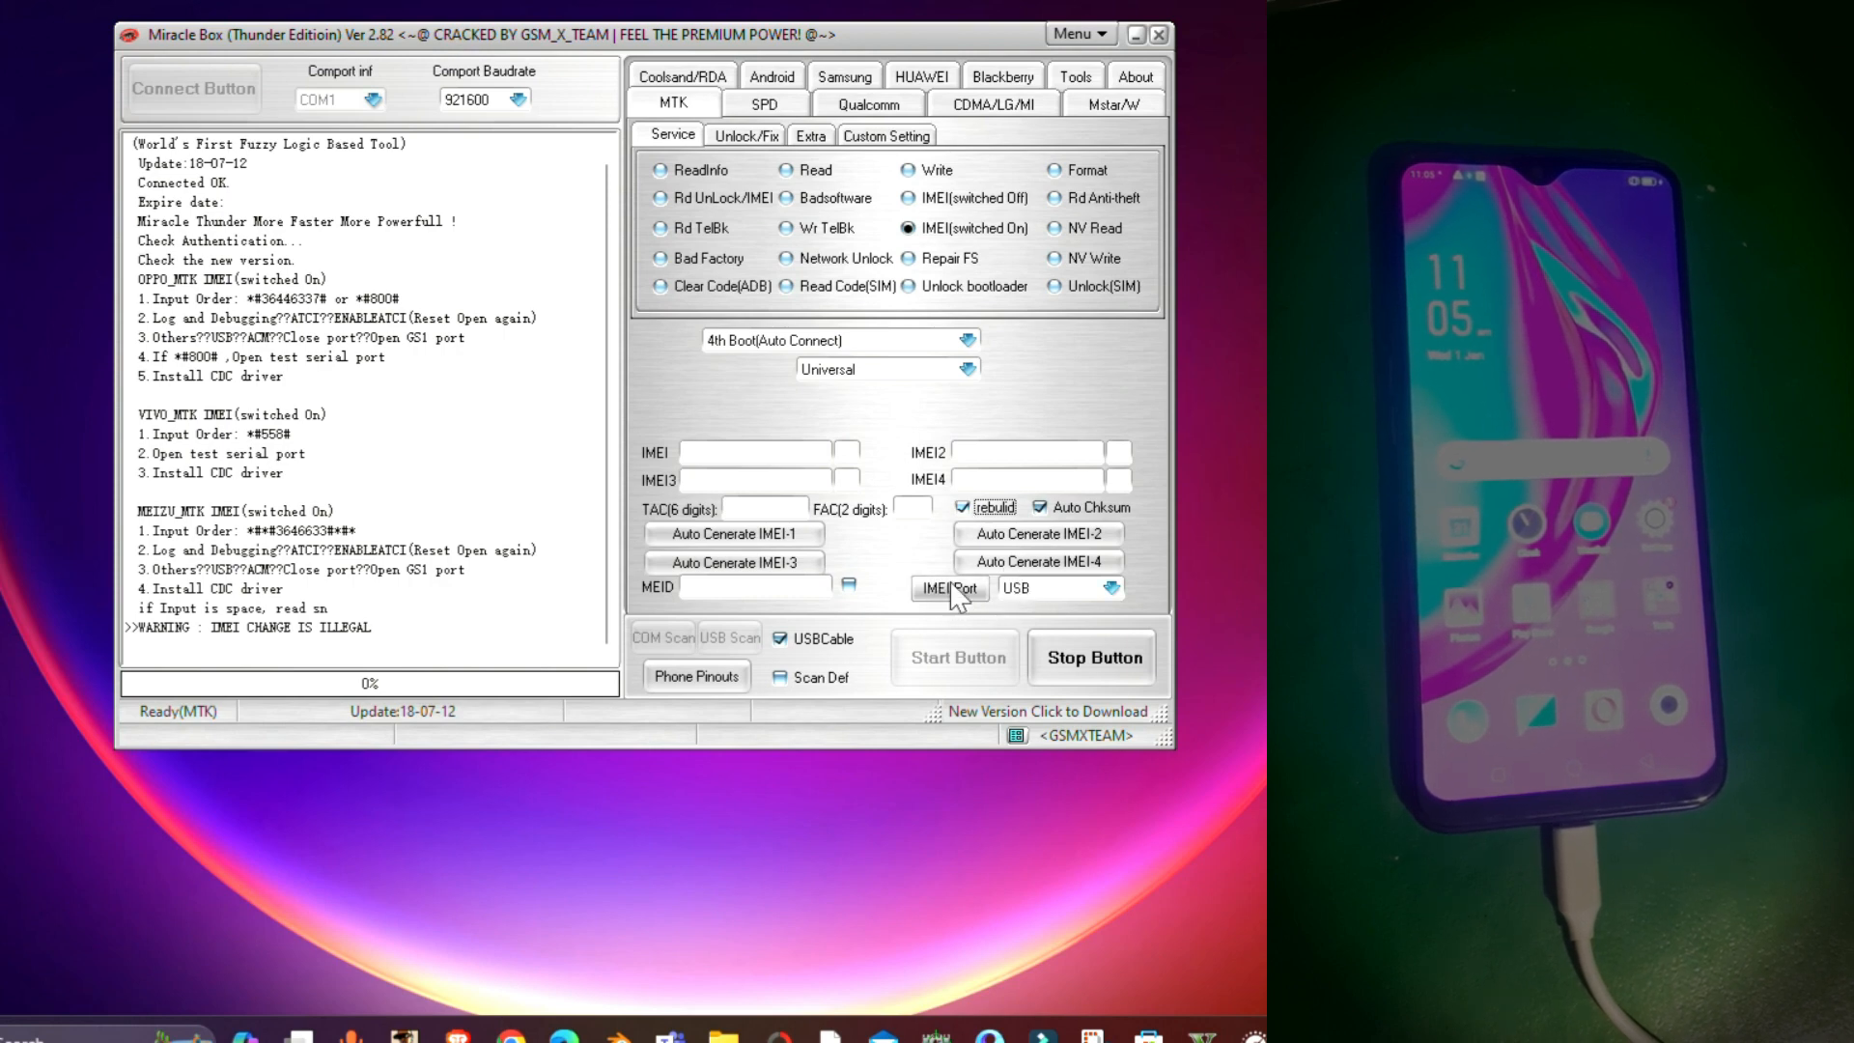
{"action": "left_click", "coordinate": [1053, 587]}
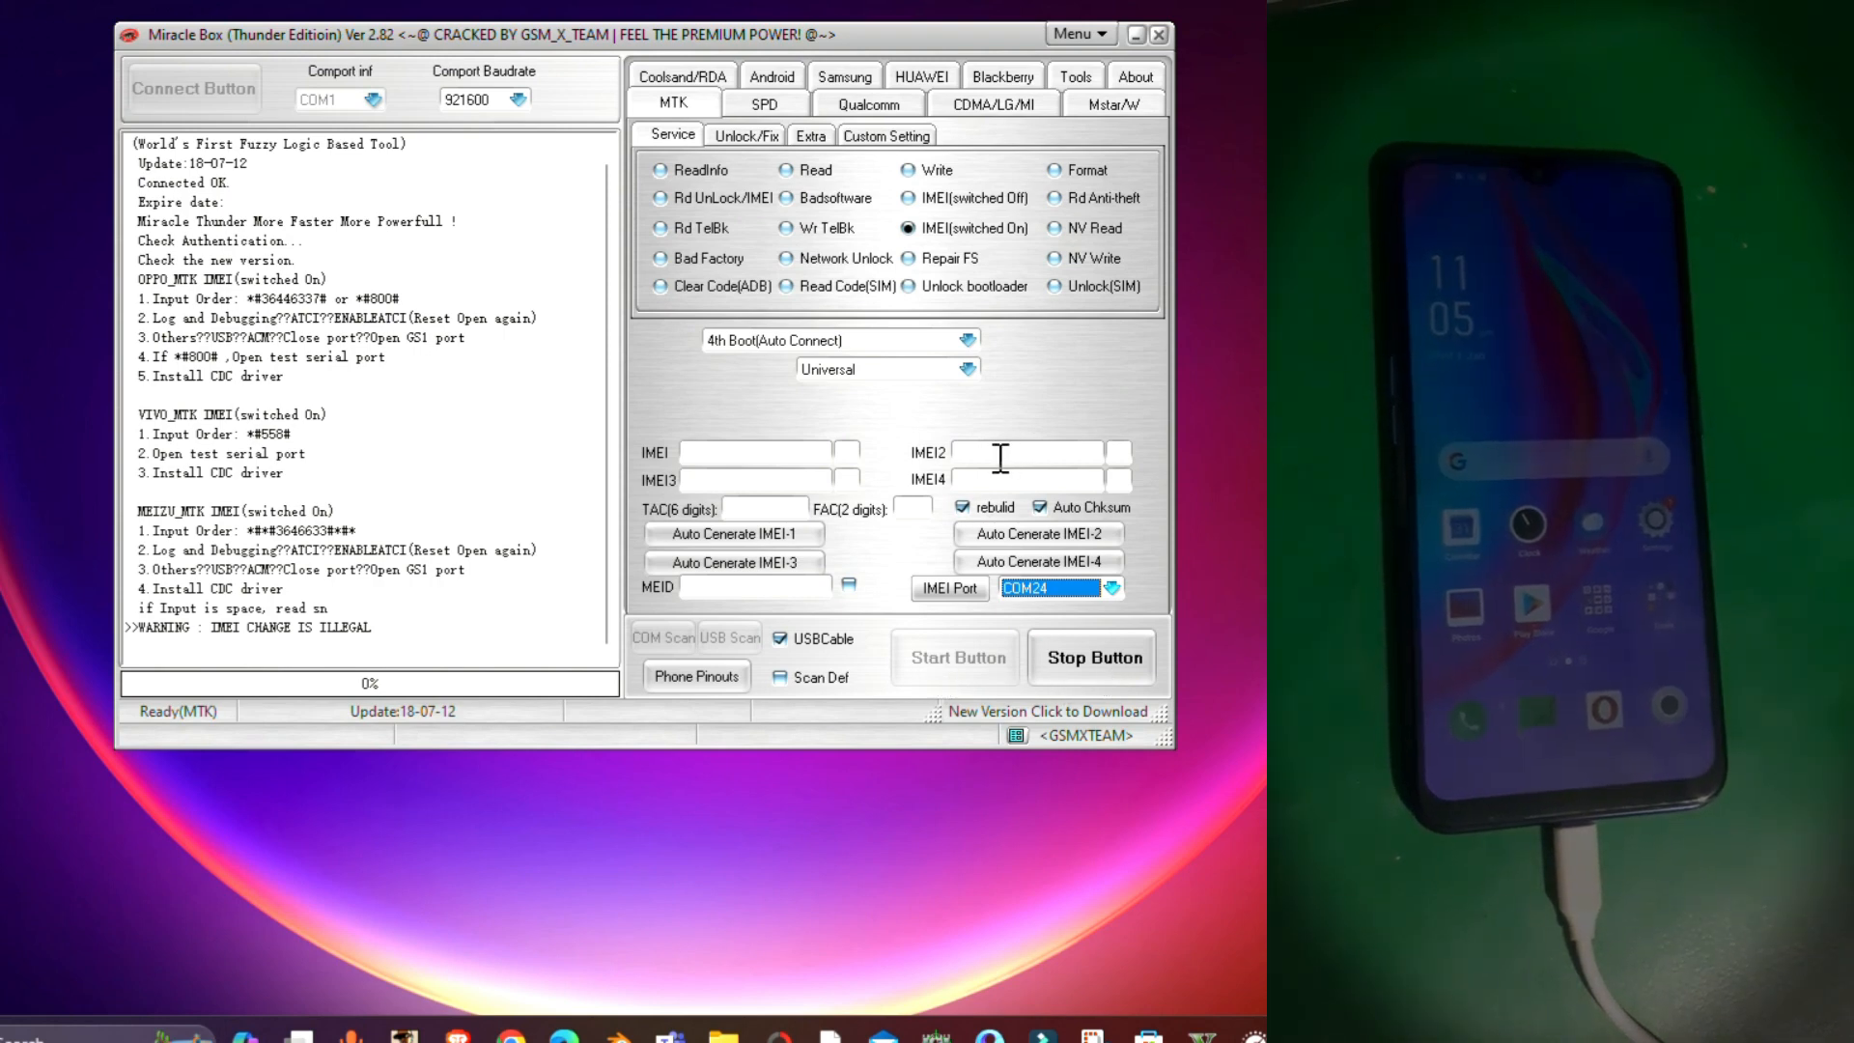
Step: Fill IMEI1 and IMEI2 with all-zero values and dismiss the TAC/FAC tip
{"action": "type", "text": "0000000"}
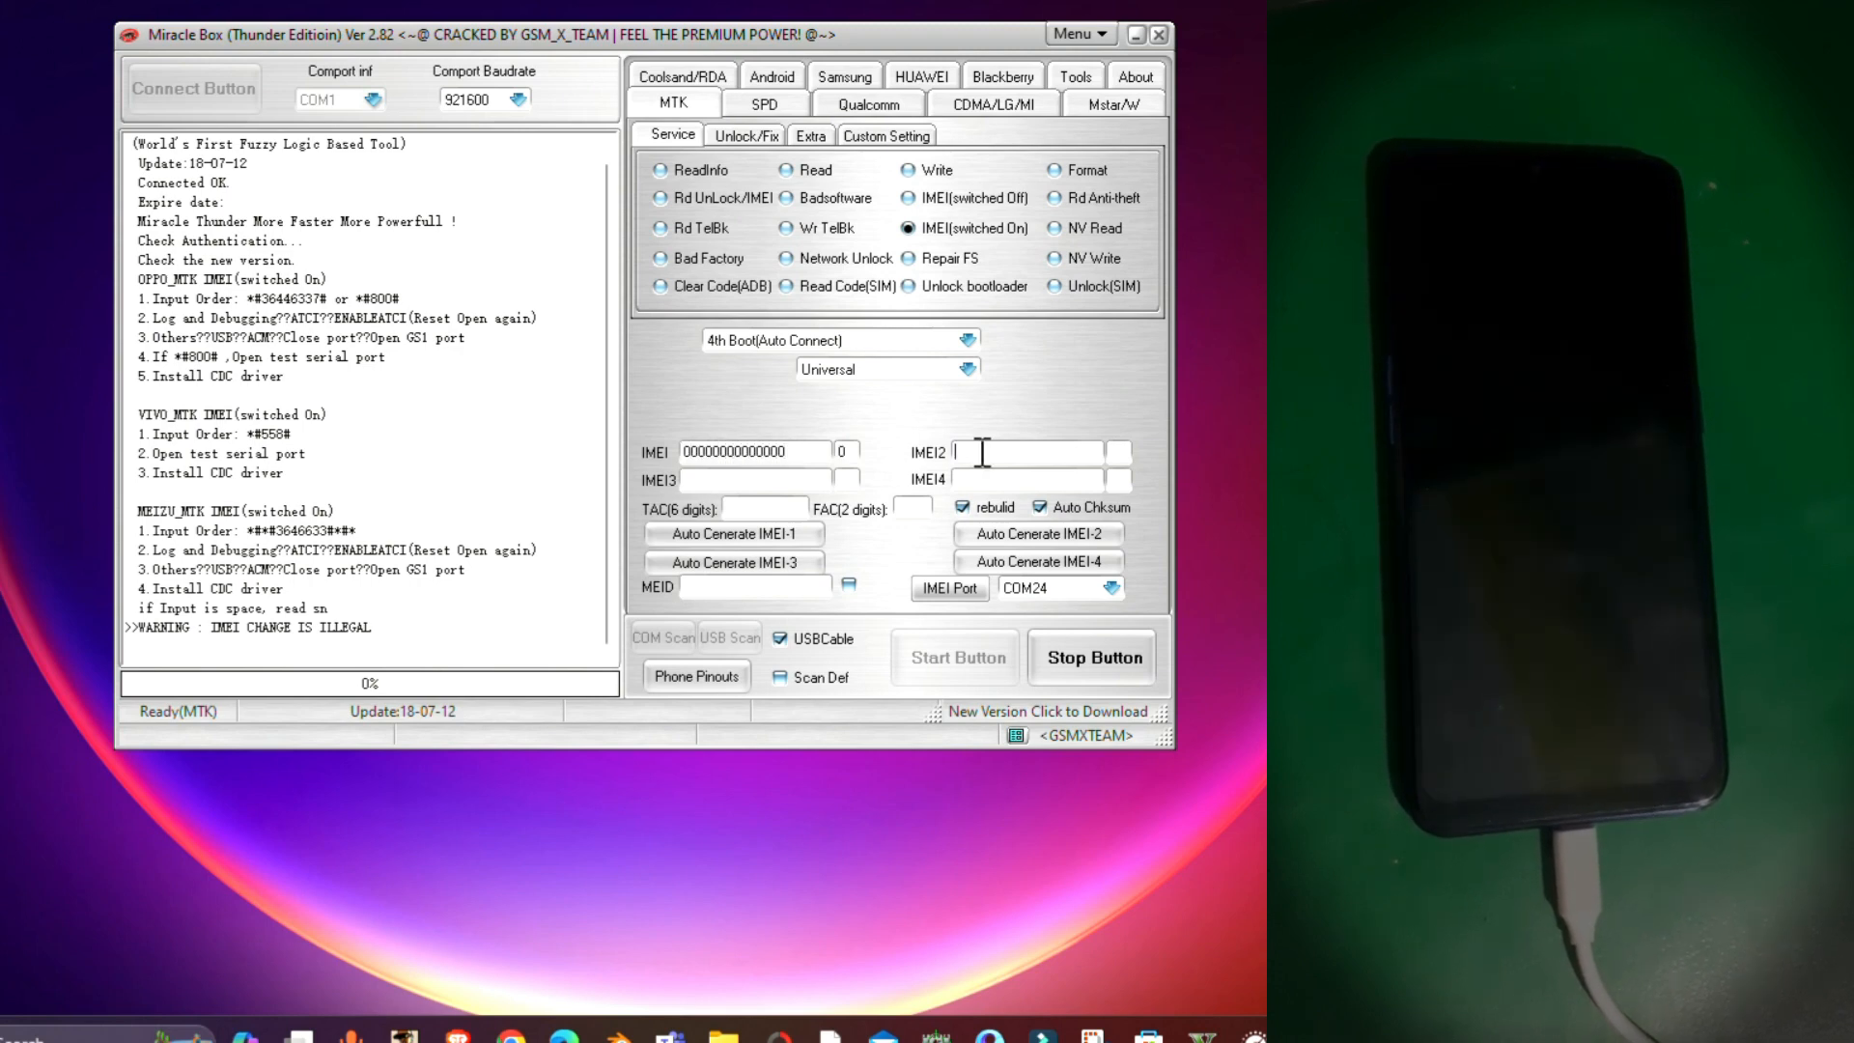
{"action": "type", "text": "00000000000000"}
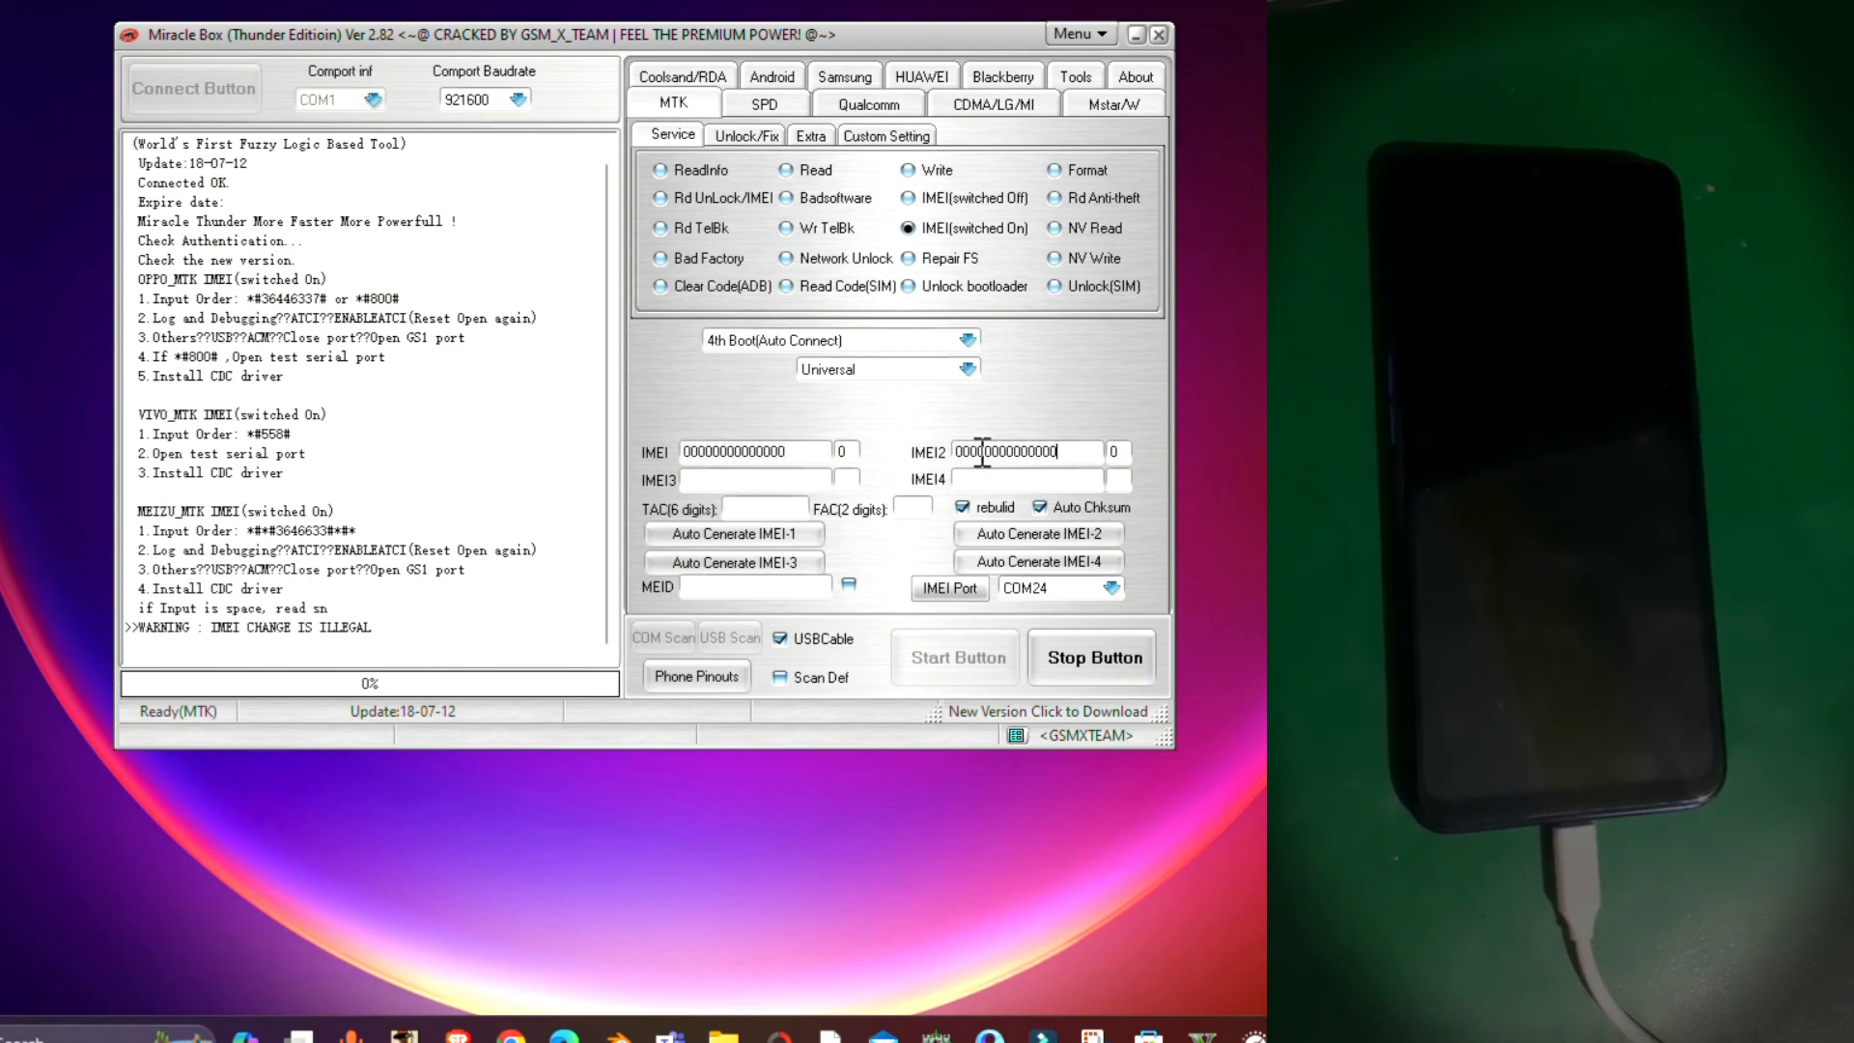
{"action": "left_click", "coordinate": [734, 533]}
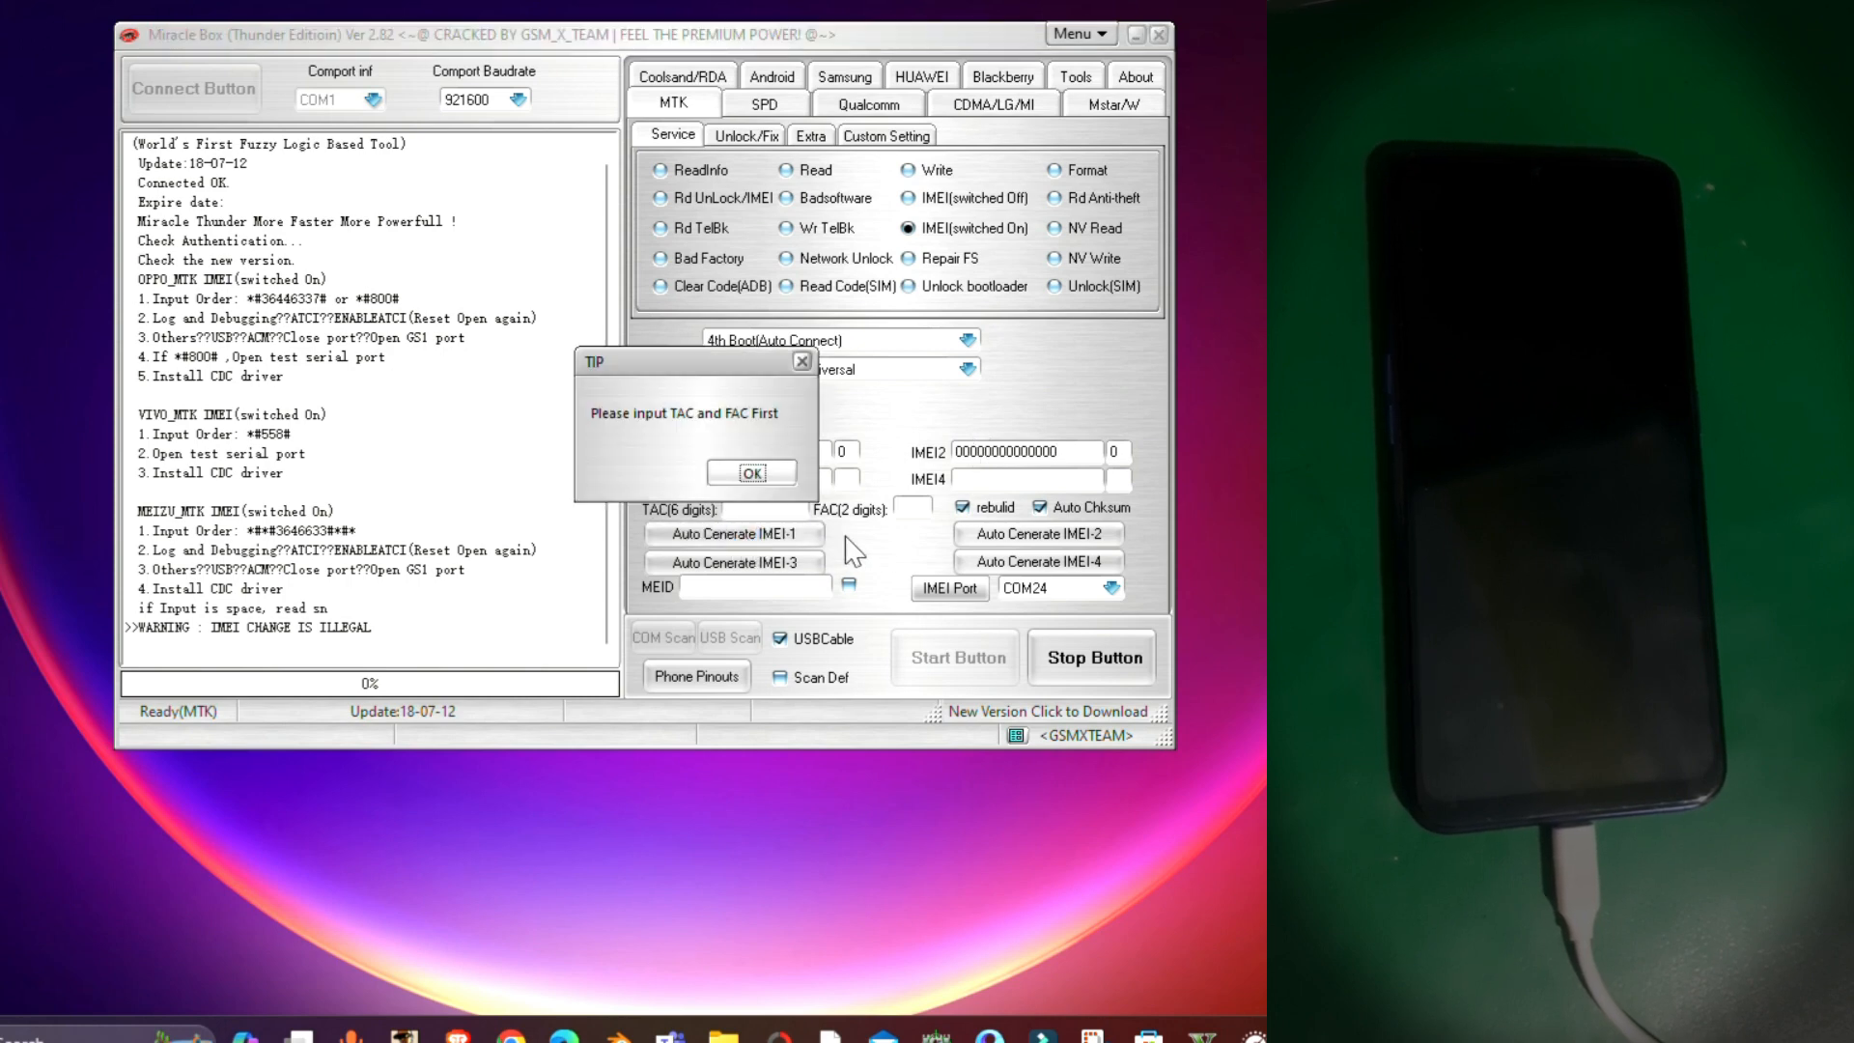
{"action": "left_click", "coordinate": [751, 471]}
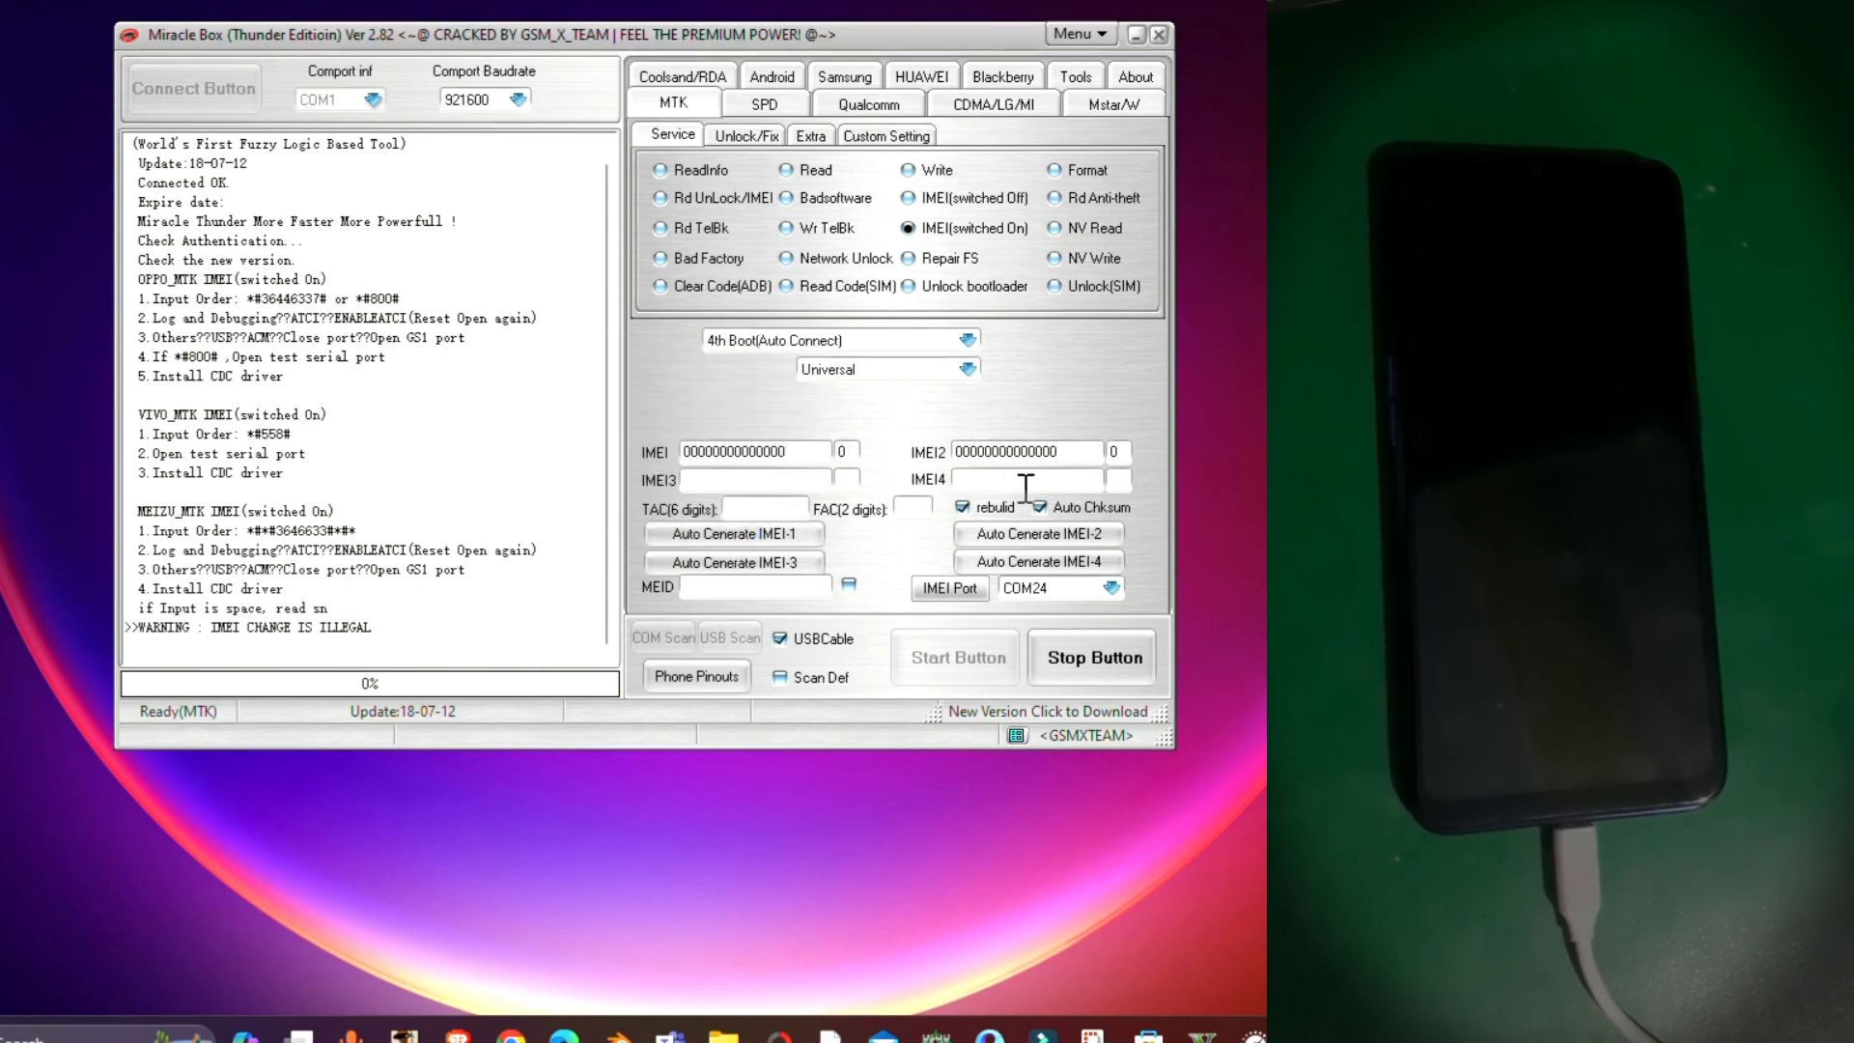
Step: Stop the pending operation and start writing the new IMEIs to the phone
{"action": "left_click", "coordinate": [1049, 587]}
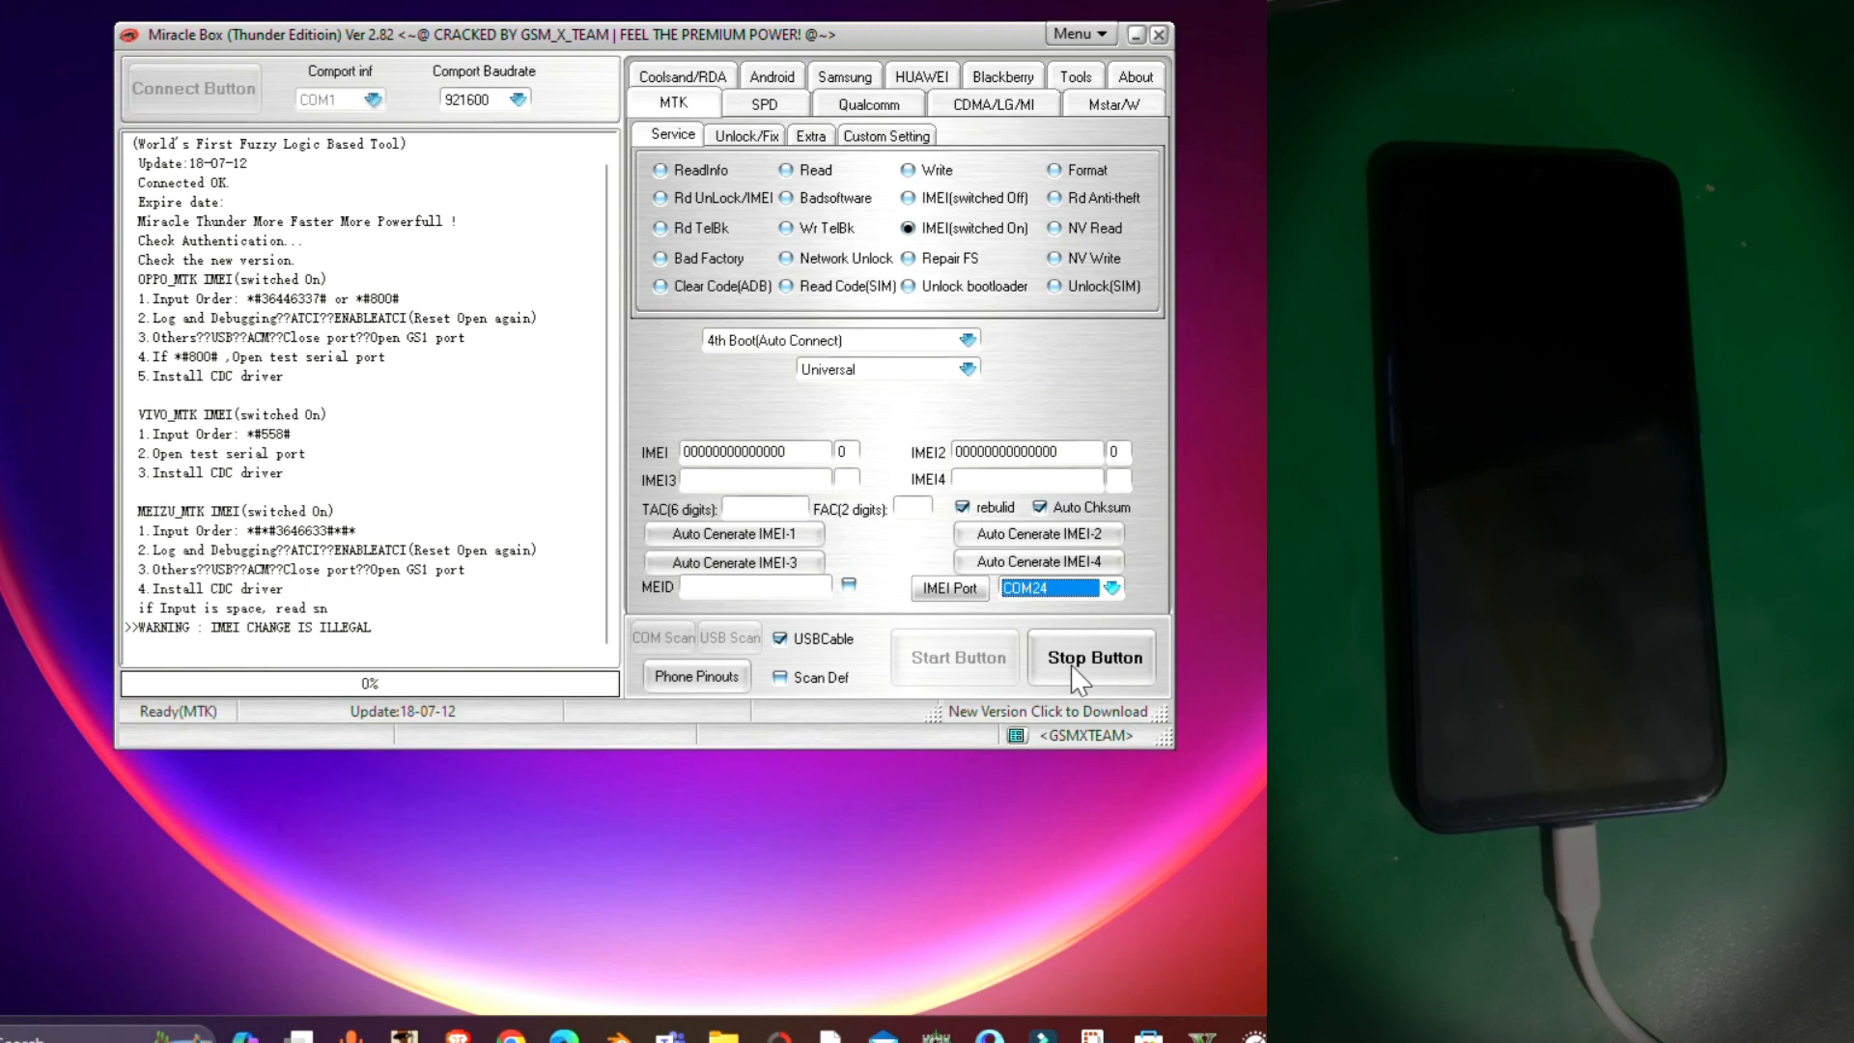
{"action": "left_click", "coordinate": [1090, 656]}
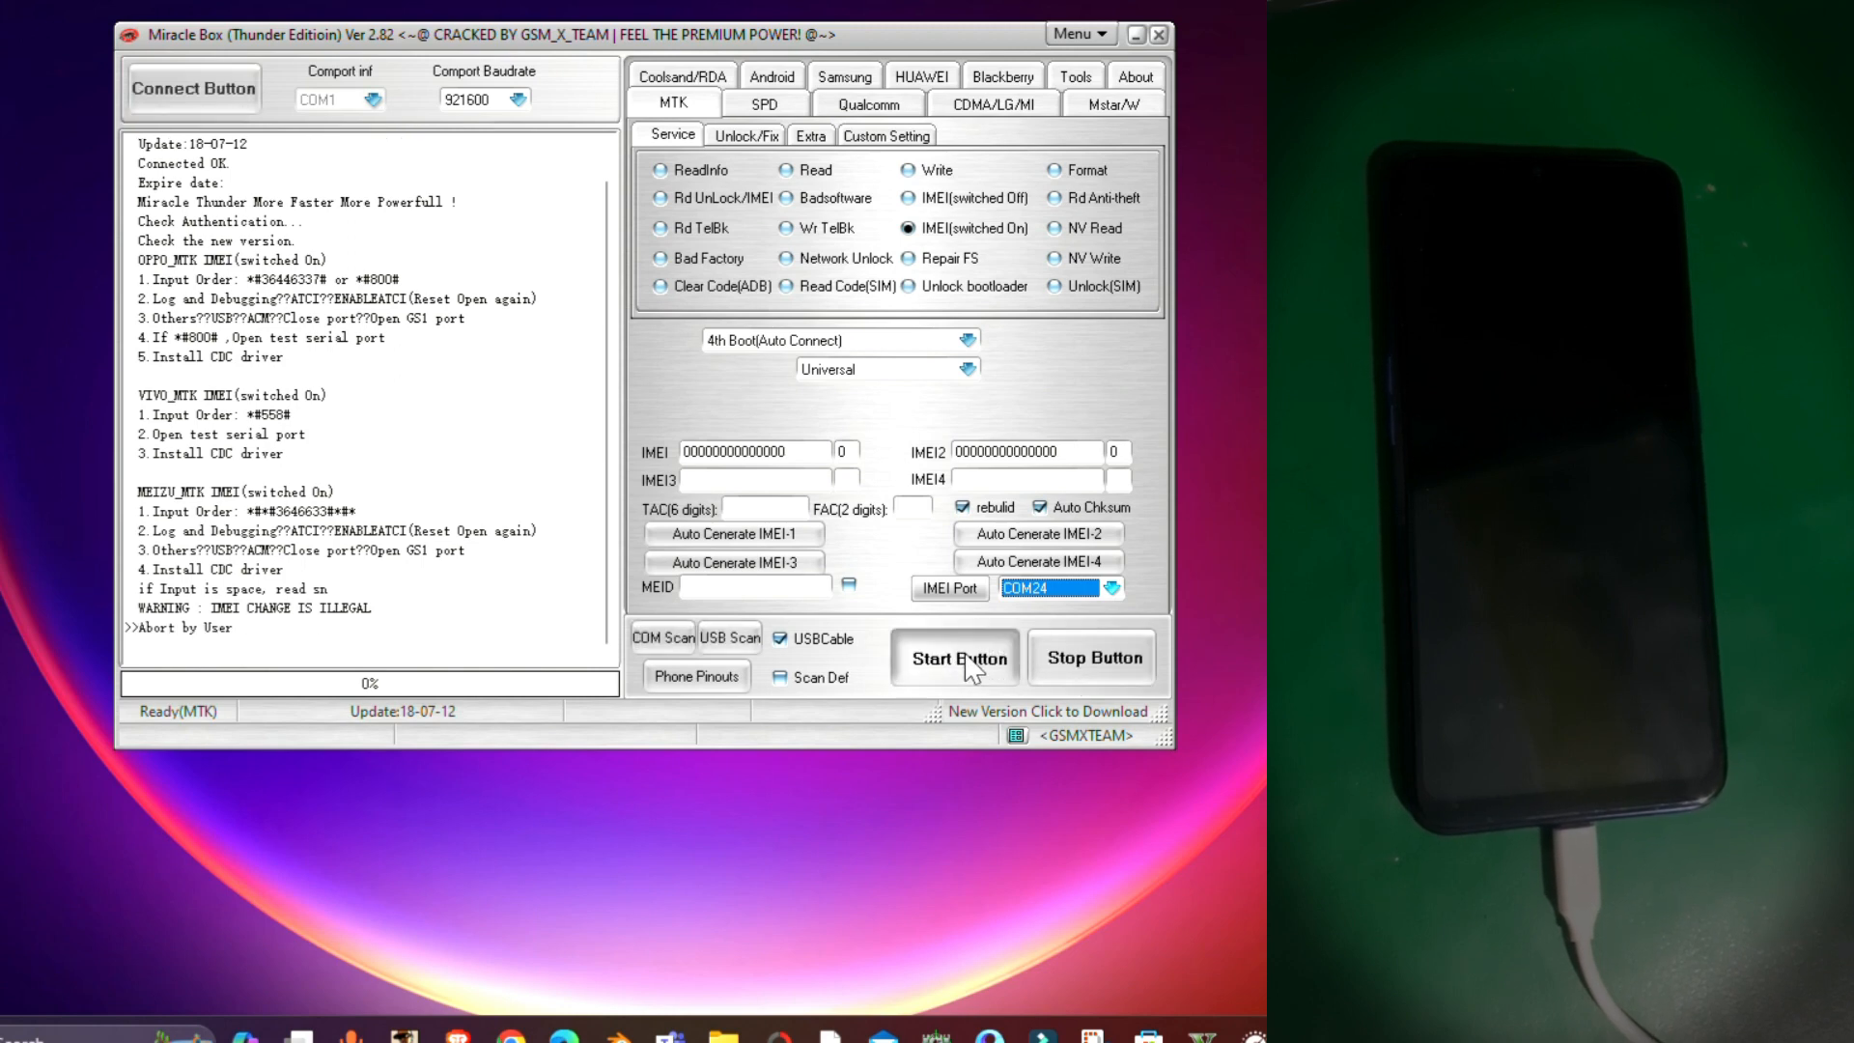
{"action": "left_click", "coordinate": [957, 657]}
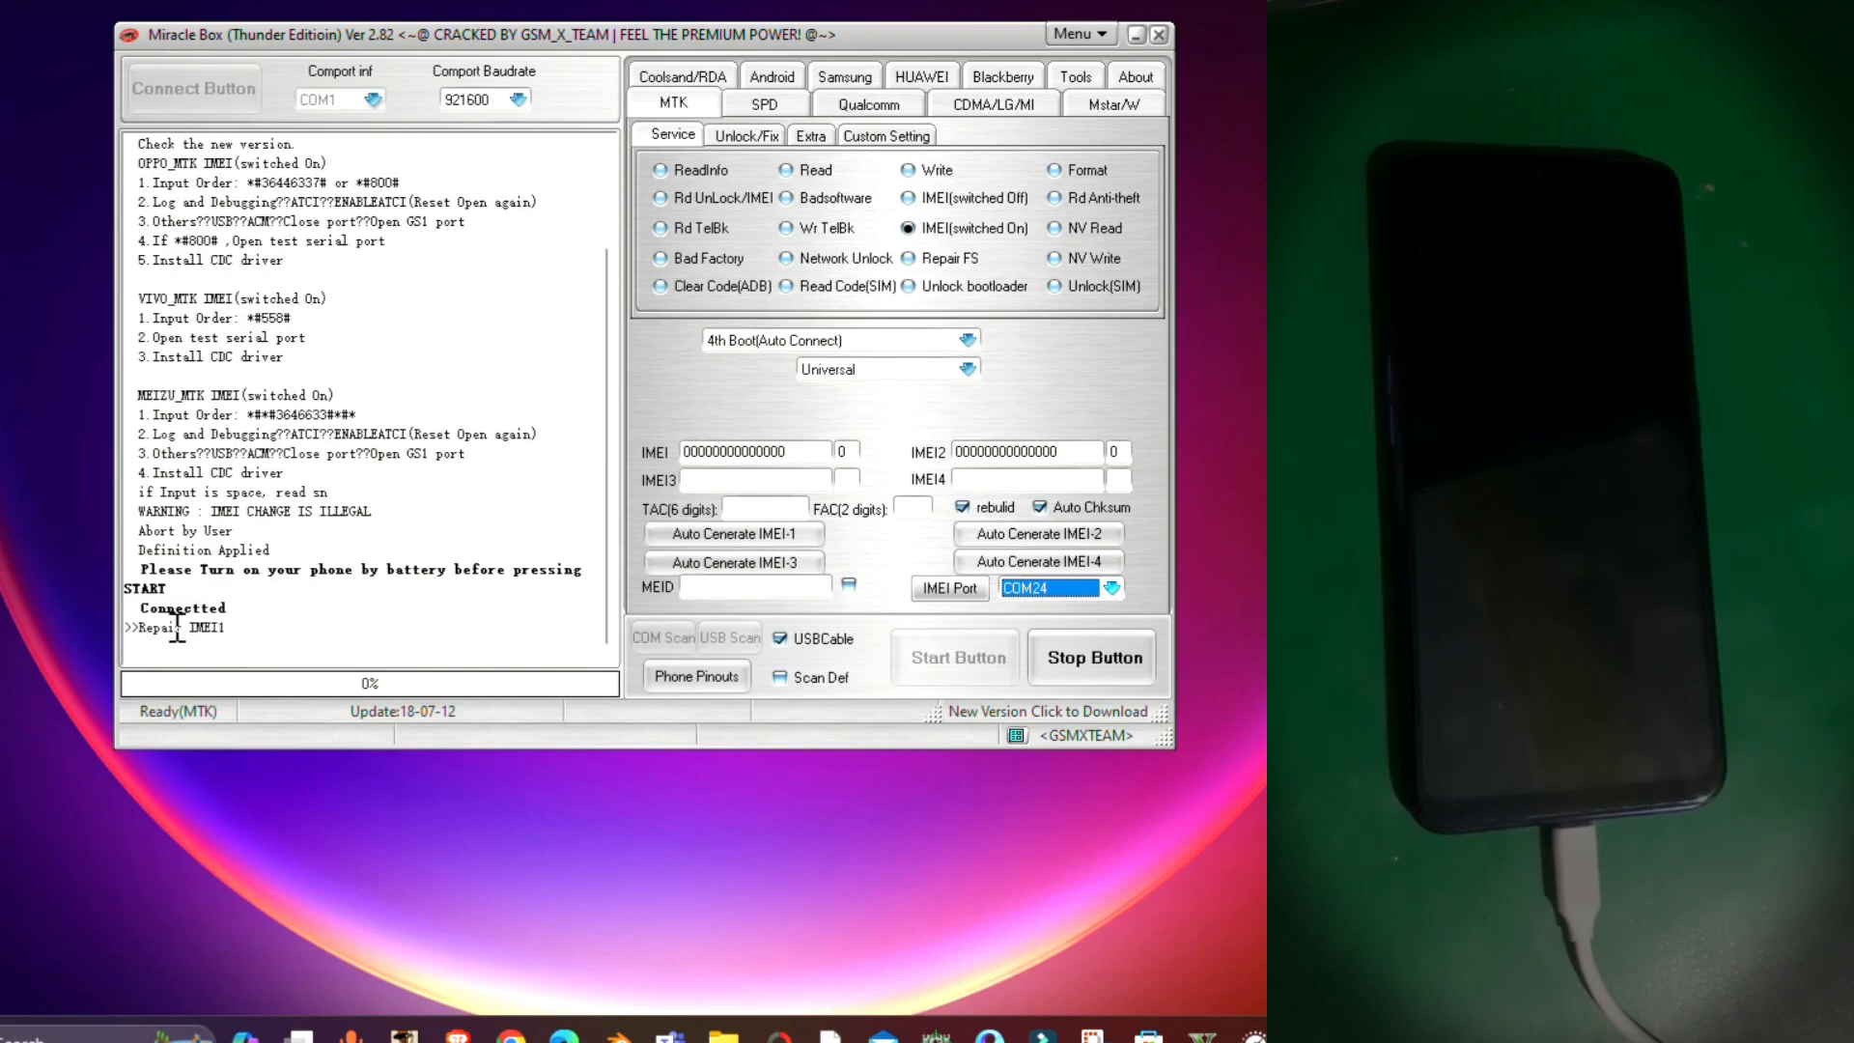